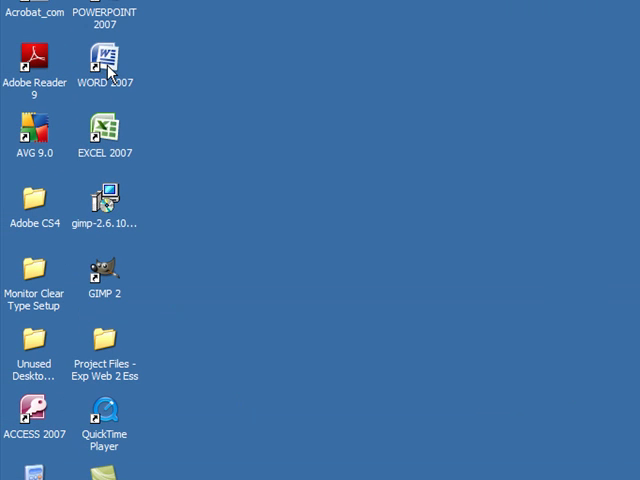
Launch Word 2007 from the desktop shortcut and activate the blank page.
double_click(104, 56)
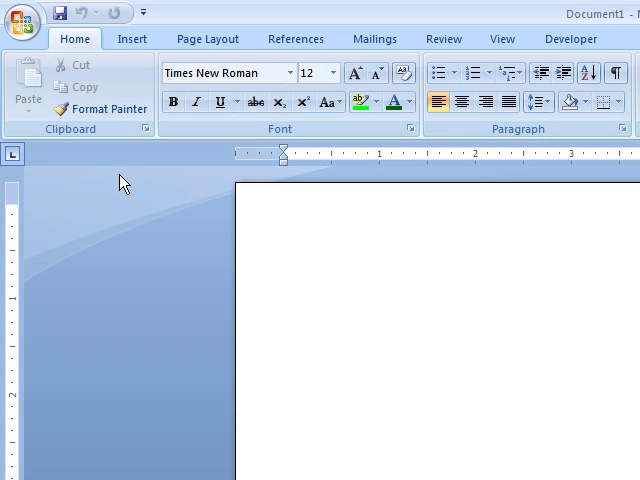
mouse_move(278, 290)
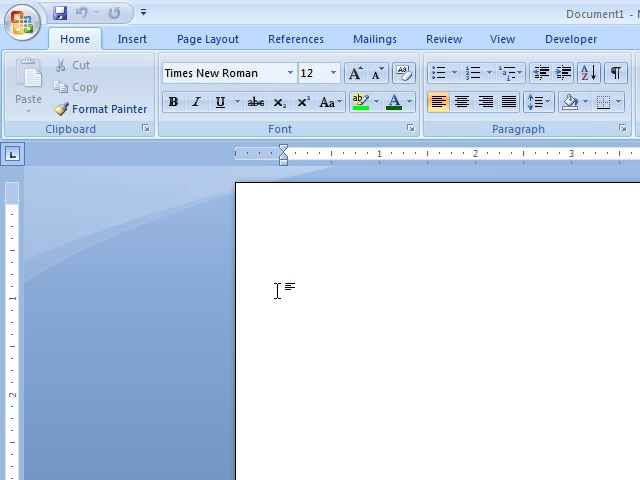
click(284, 212)
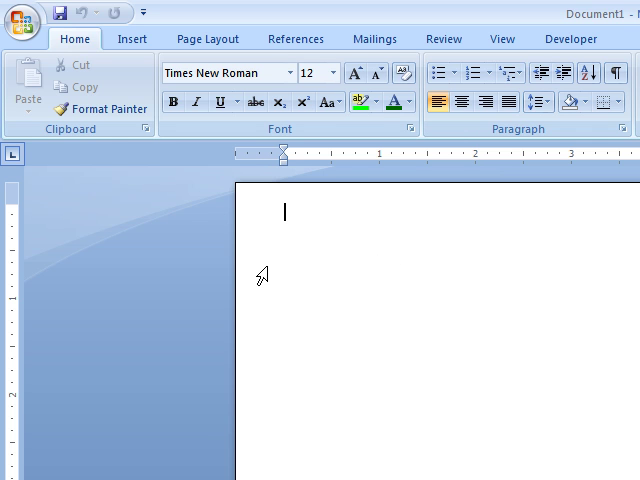
mouse_move(256, 264)
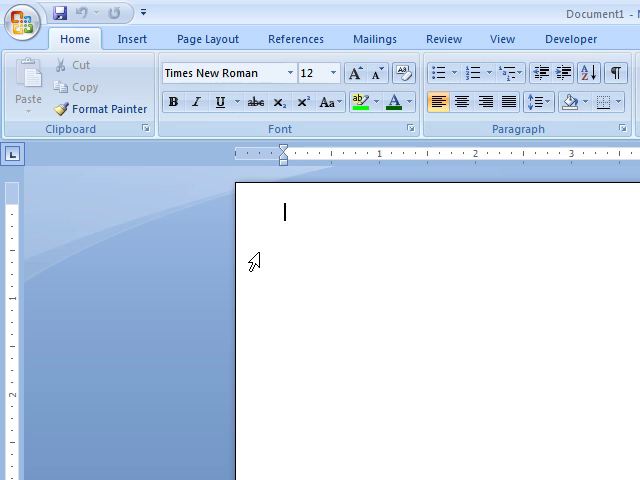
mouse_move(208, 38)
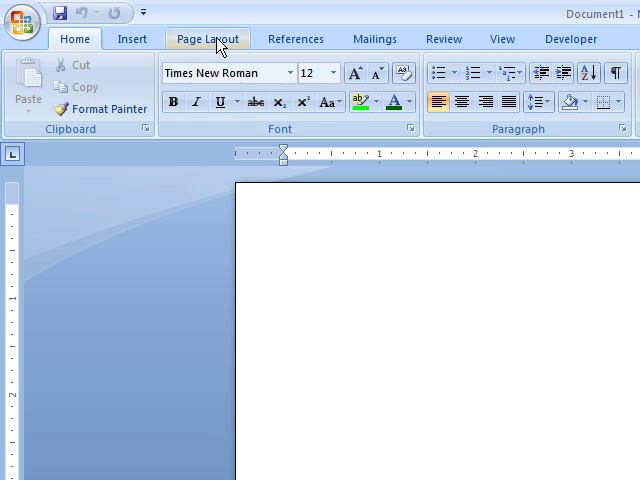
Apply custom margins through Page Layout > Margins > Custom Margins in Page Setup.
click(208, 38)
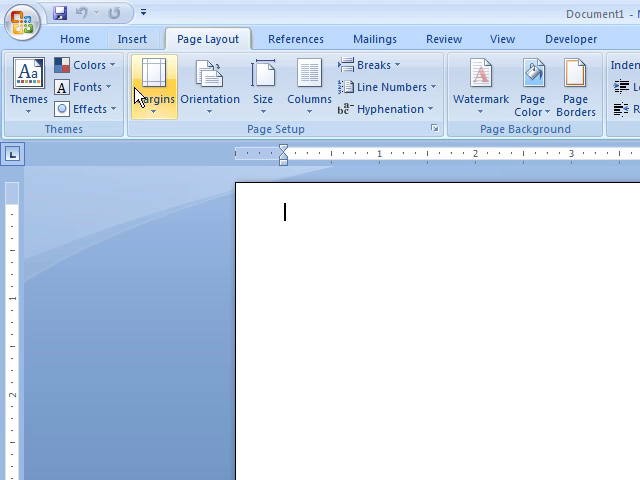
click(128, 84)
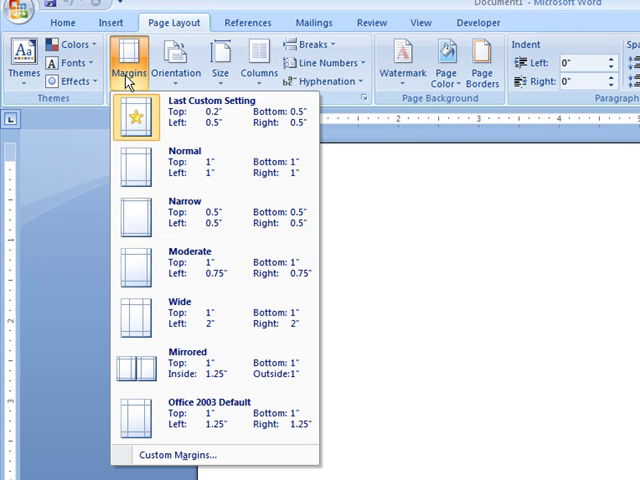
mouse_move(124, 90)
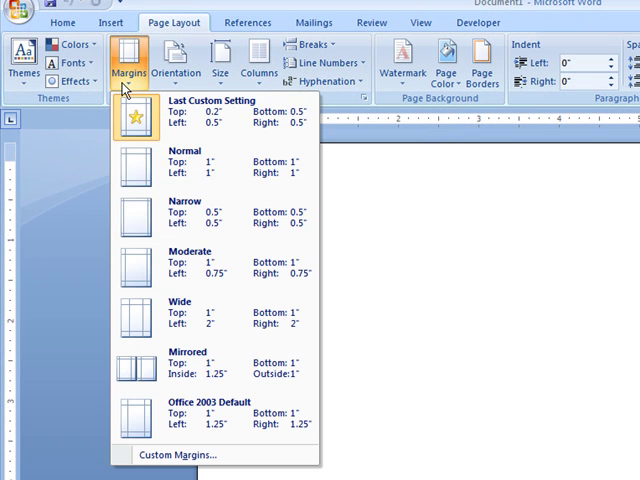
mouse_move(170, 436)
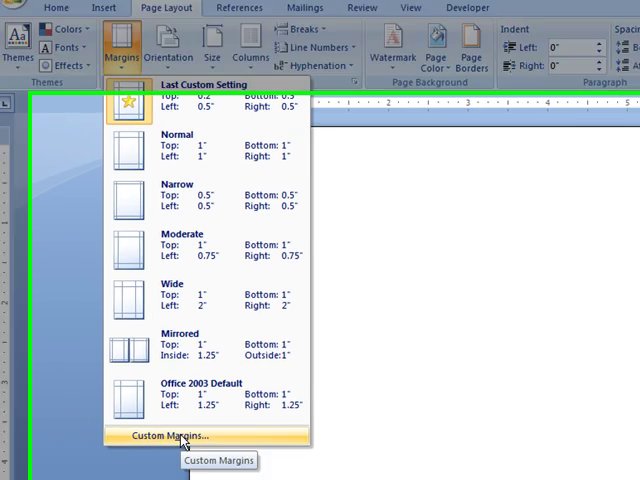
click(168, 434)
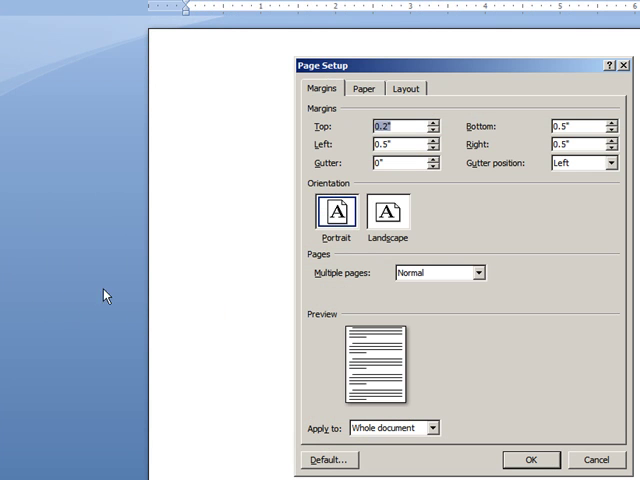
mouse_move(308, 138)
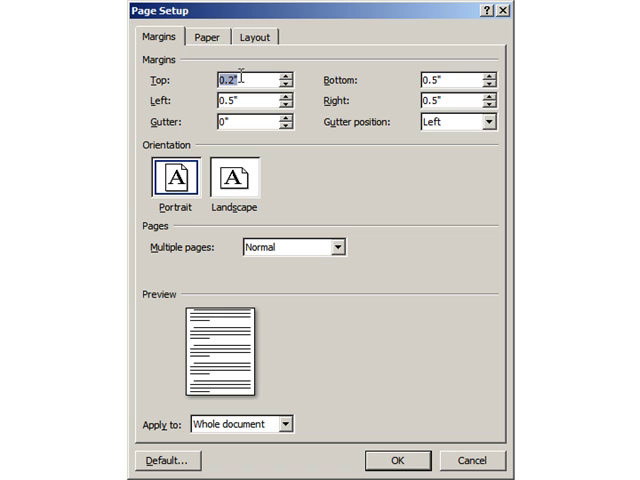
mouse_move(452, 82)
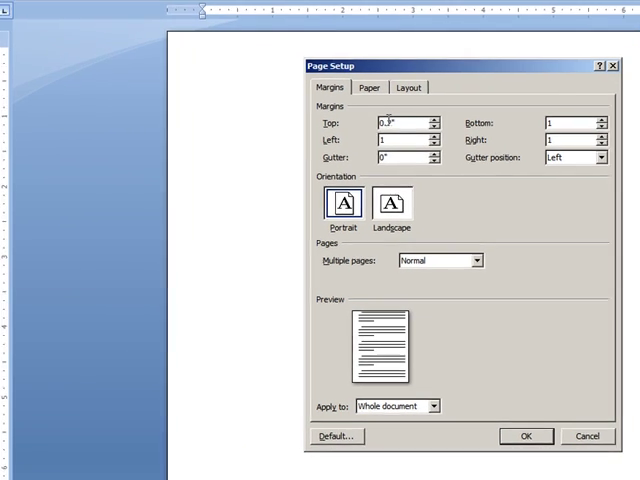
click(434, 128)
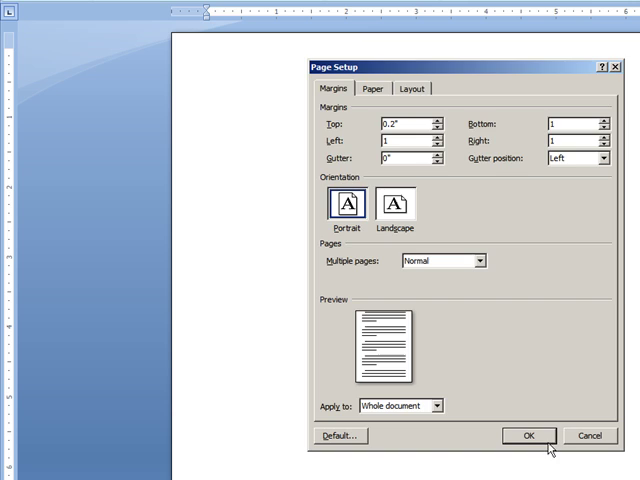
click(528, 436)
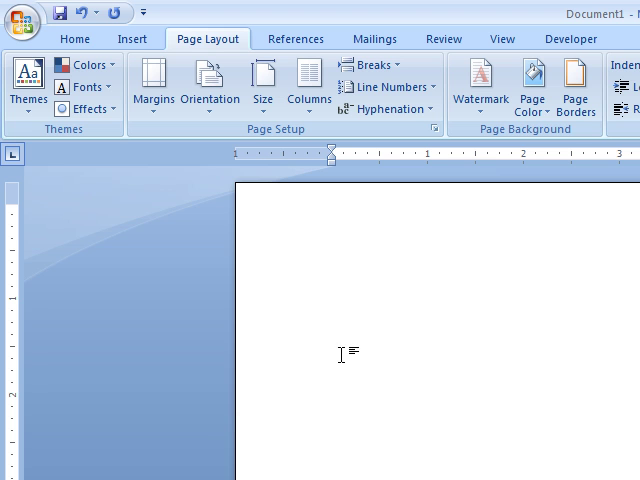
mouse_move(292, 280)
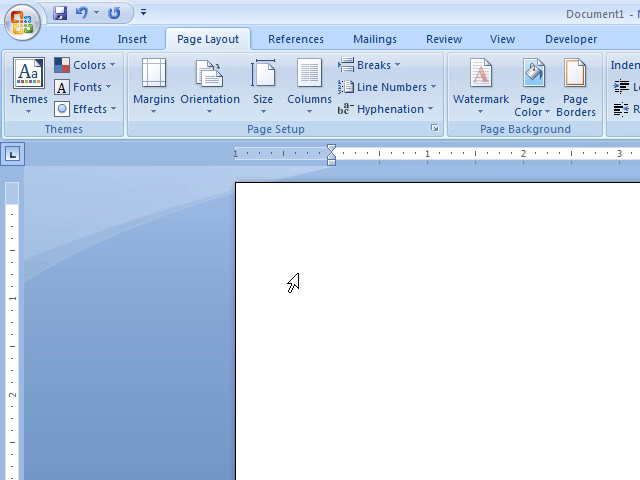
Browse Insert Picture to the student common drive, DAVIS, CIS 101 folder and choose the orange citrus graphic.
click(132, 38)
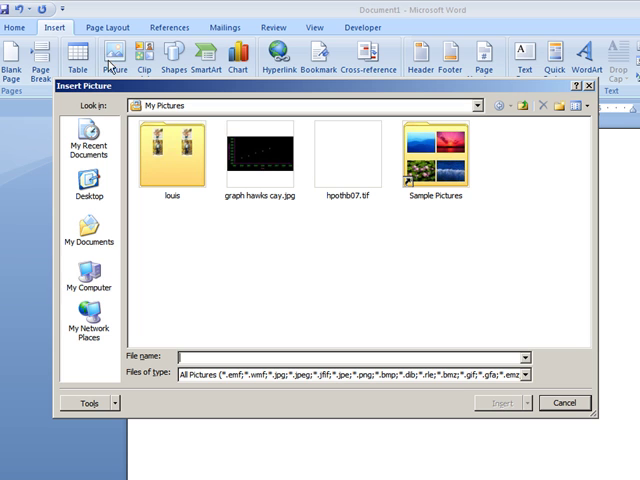
click(88, 280)
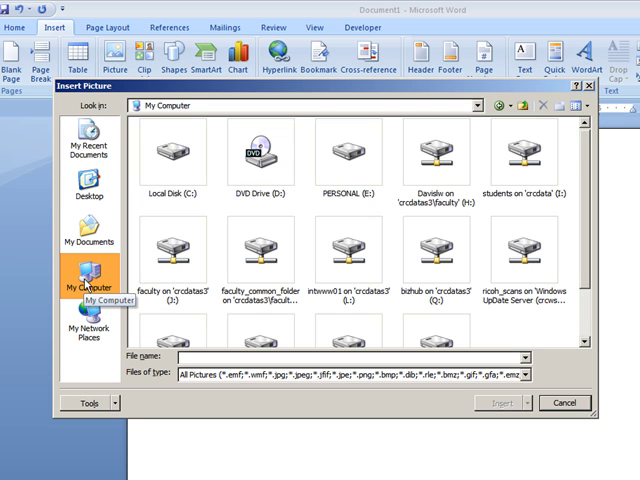
mouse_move(576, 236)
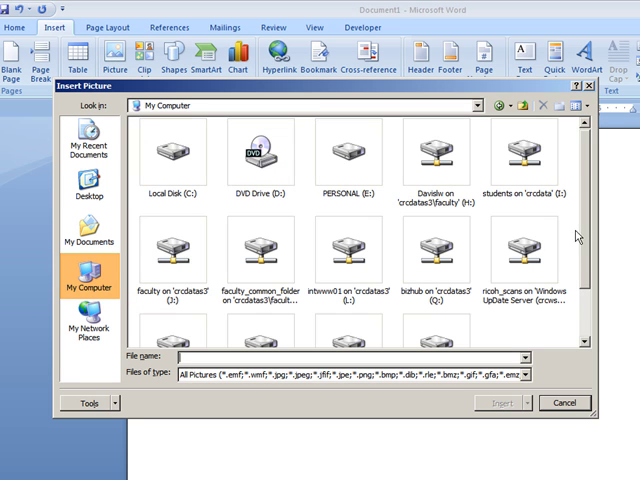
scroll(down, 3)
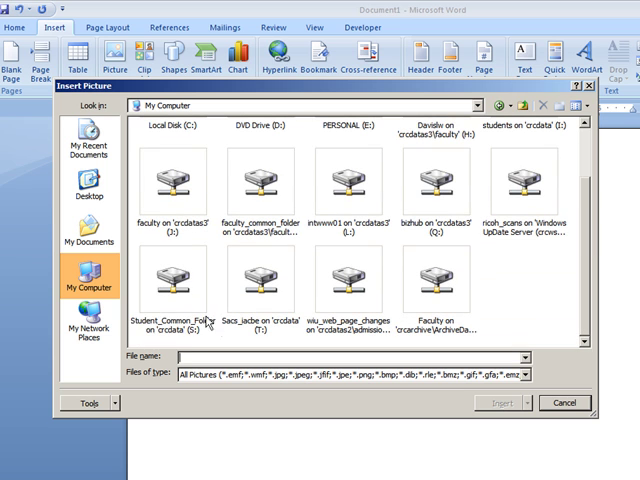
click(164, 278)
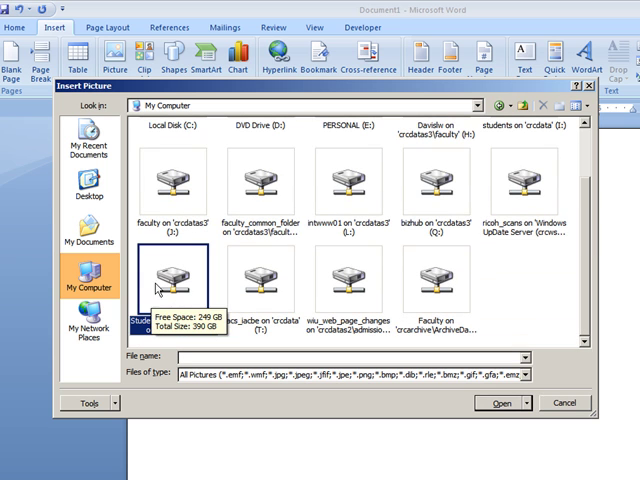
double_click(168, 280)
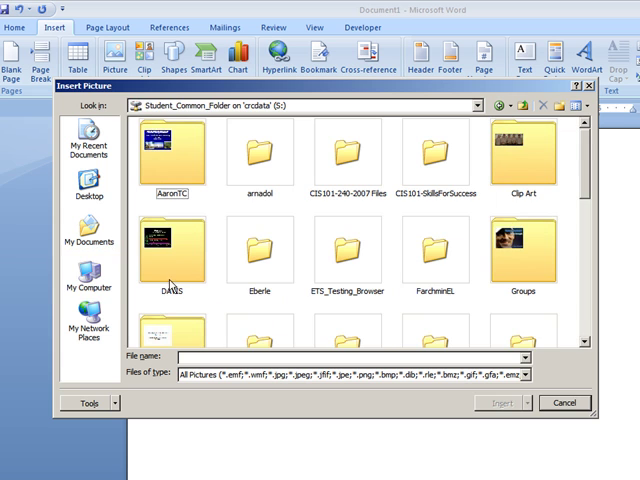
mouse_move(336, 236)
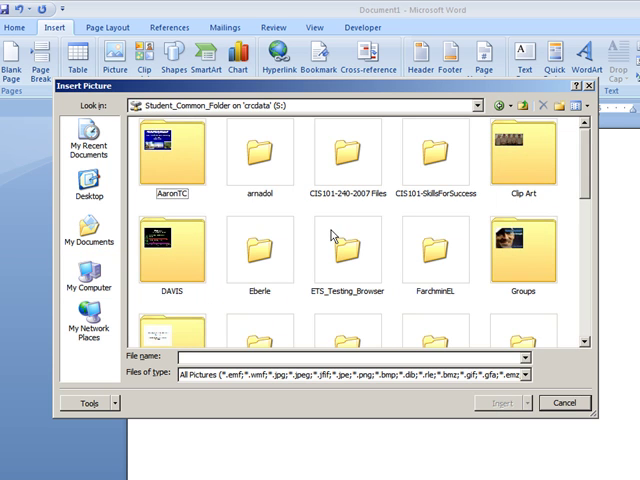
click(172, 252)
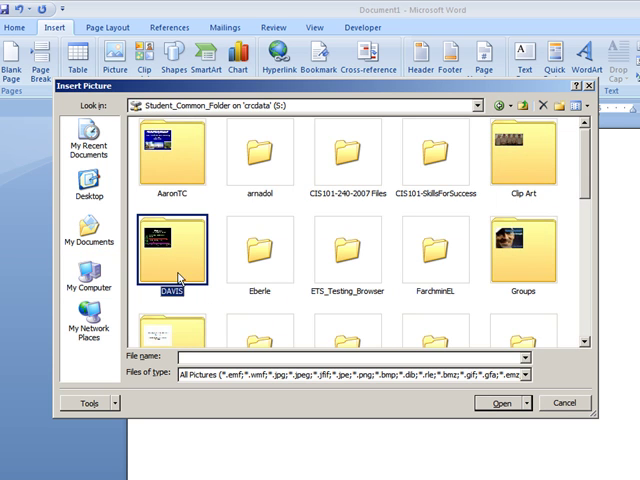
double_click(170, 250)
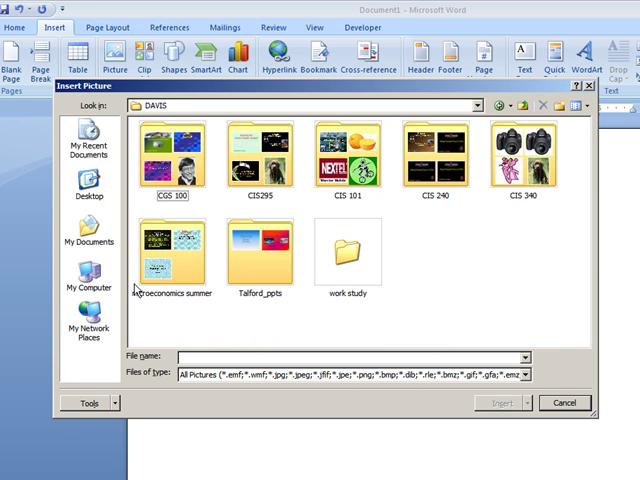
click(348, 160)
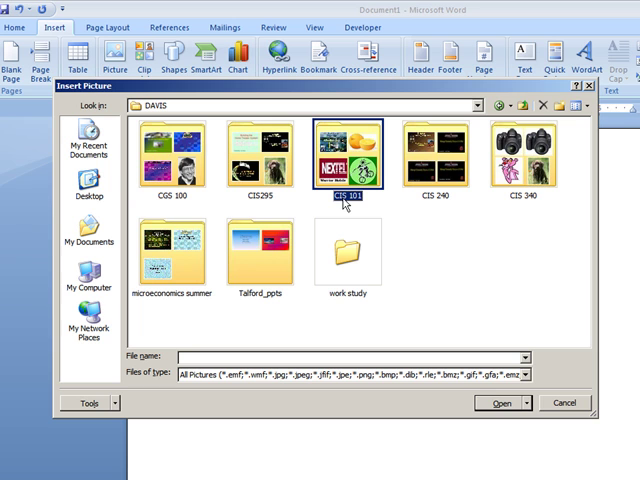
mouse_move(308, 192)
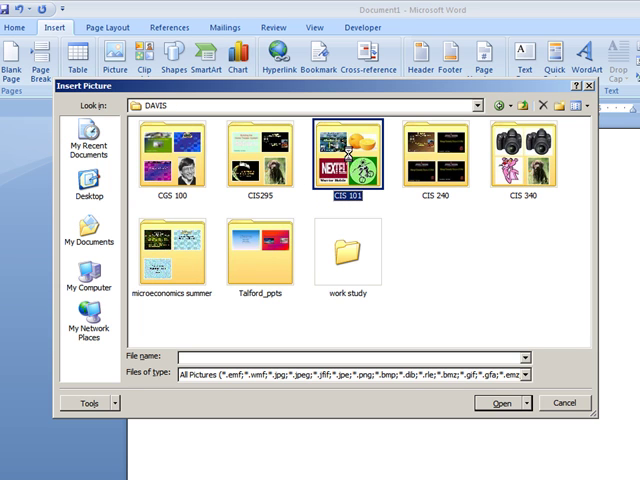
double_click(348, 150)
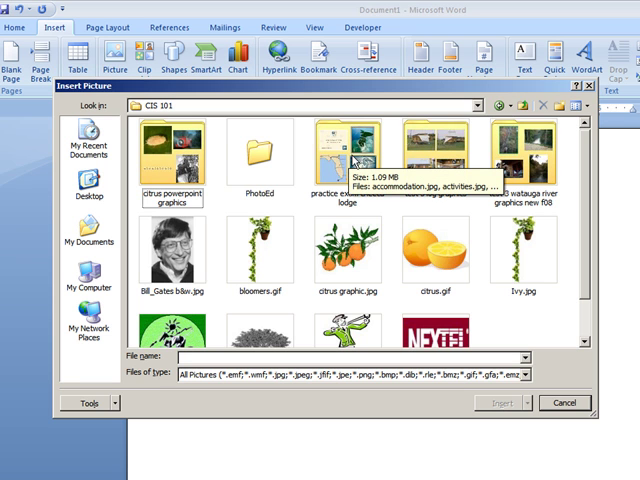
click(350, 264)
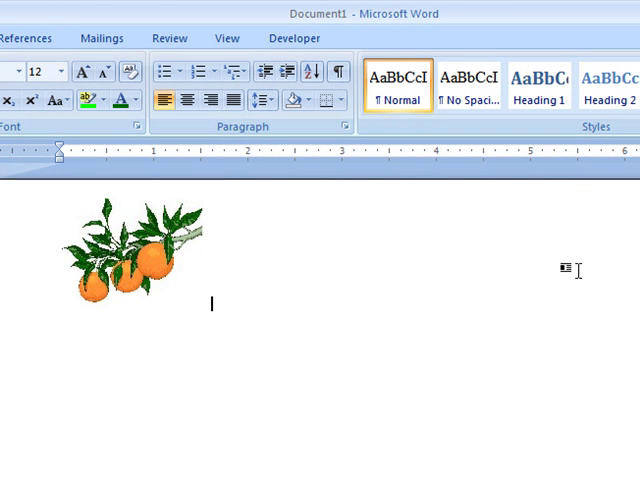
mouse_move(164, 276)
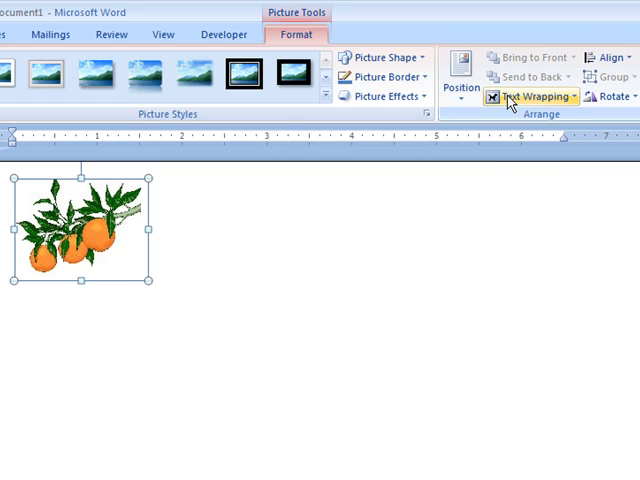
mouse_move(540, 96)
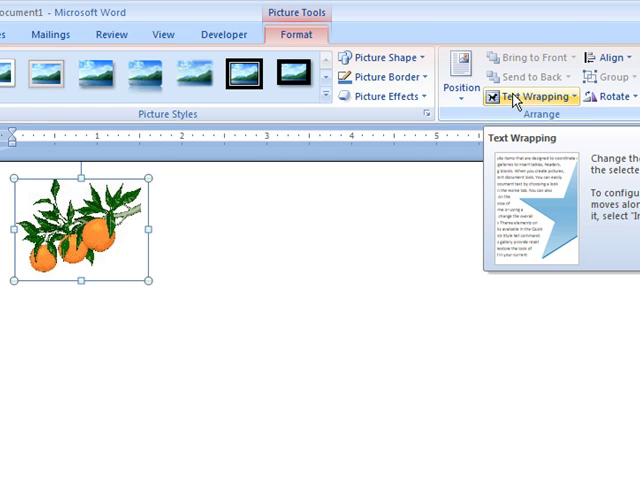
Set the citrus picture to Square text wrapping and shrink it slightly at the top-left.
click(536, 96)
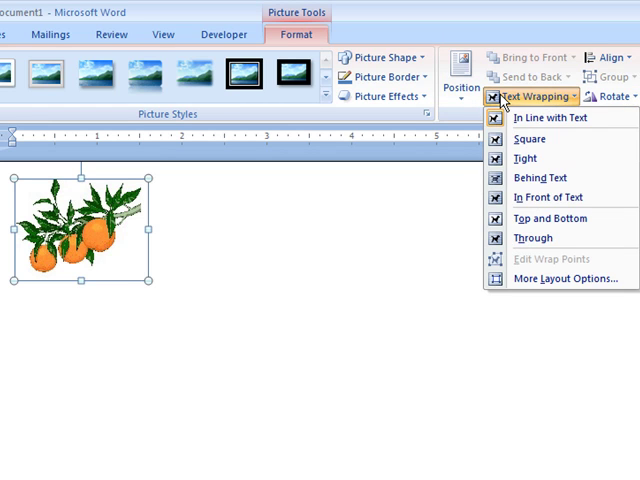
mouse_move(530, 140)
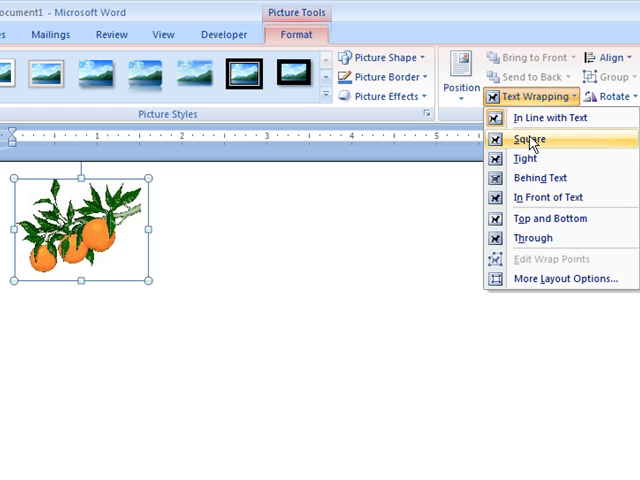
mouse_move(538, 144)
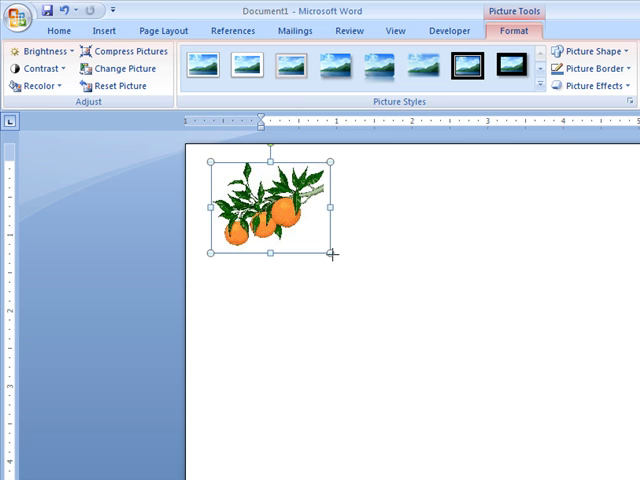
drag(330, 252, 300, 230)
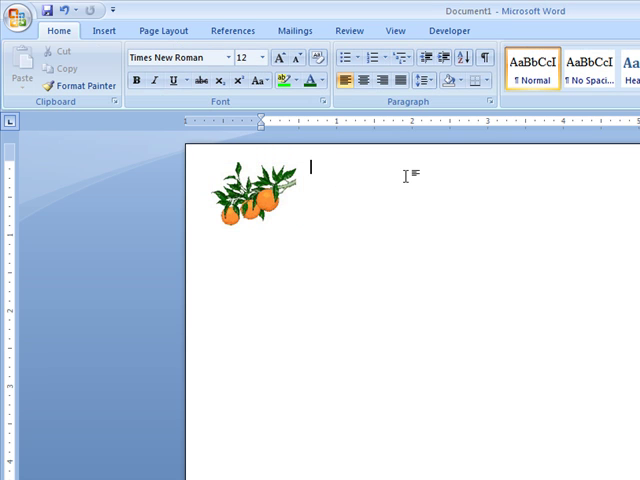
mouse_move(340, 192)
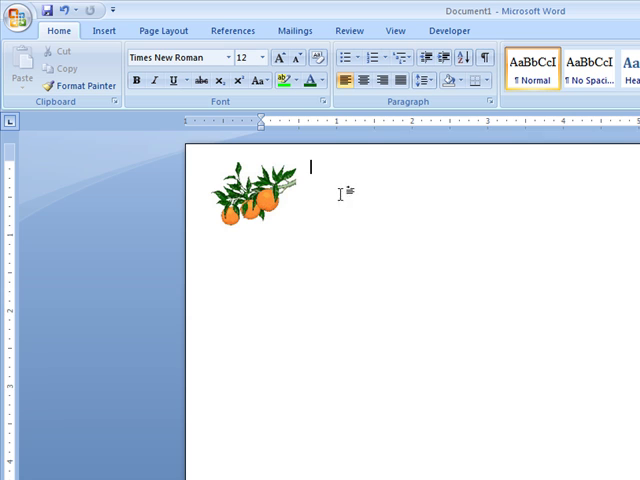
mouse_move(310, 216)
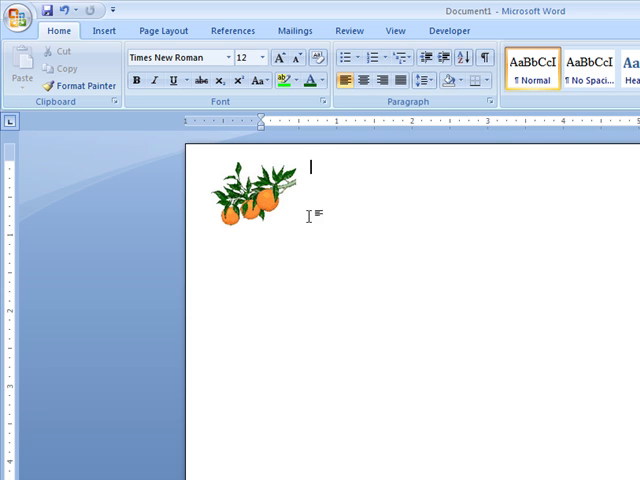
mouse_move(256, 218)
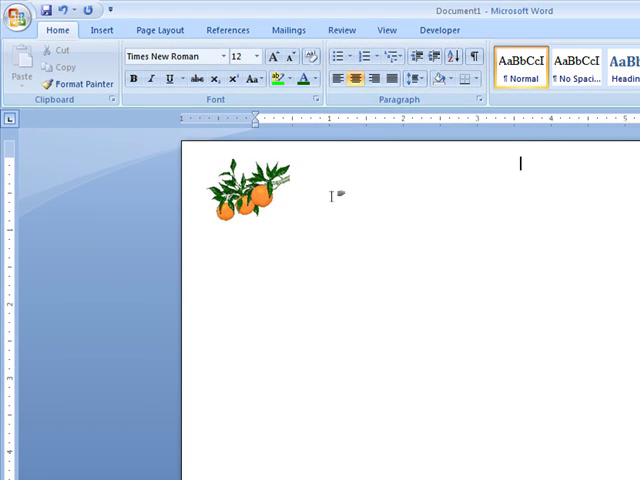
mouse_move(344, 80)
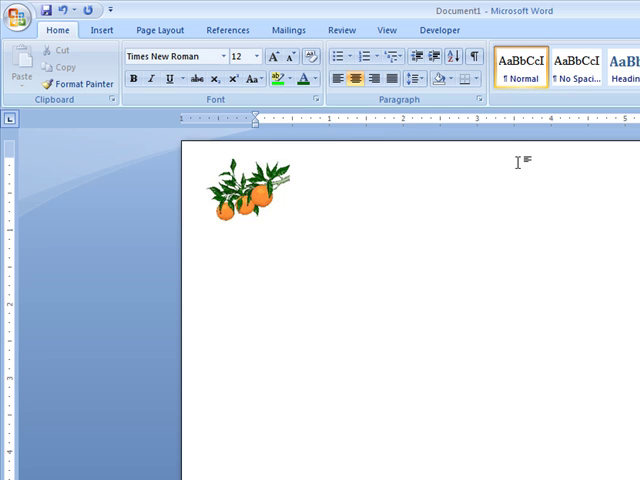
mouse_move(530, 160)
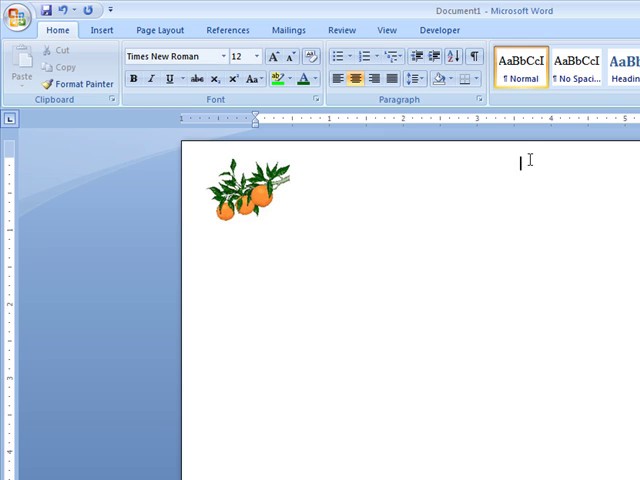
Type 'Warrior Citrus' beside the picture and select the name.
text(Warrior Citrus)
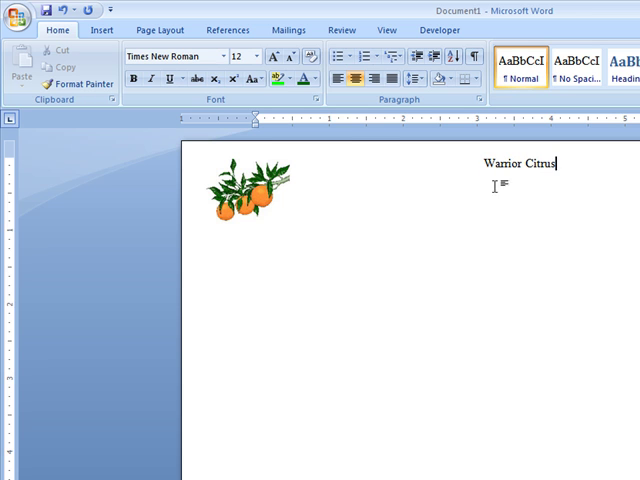
double_click(516, 164)
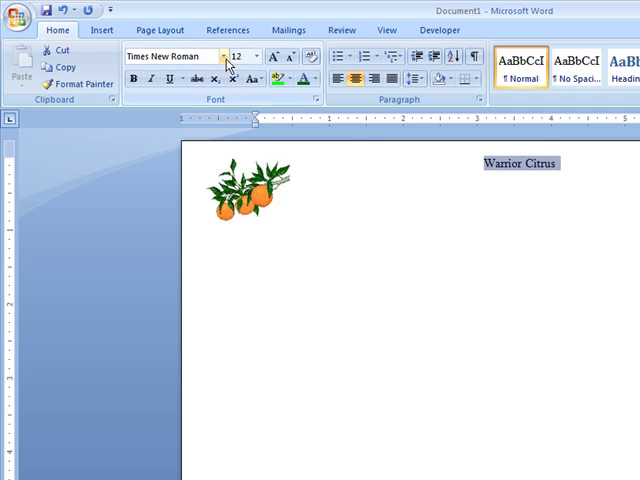
Style the name in Bookman Old Style size 36 bold, then set following text to size 10.
click(240, 56)
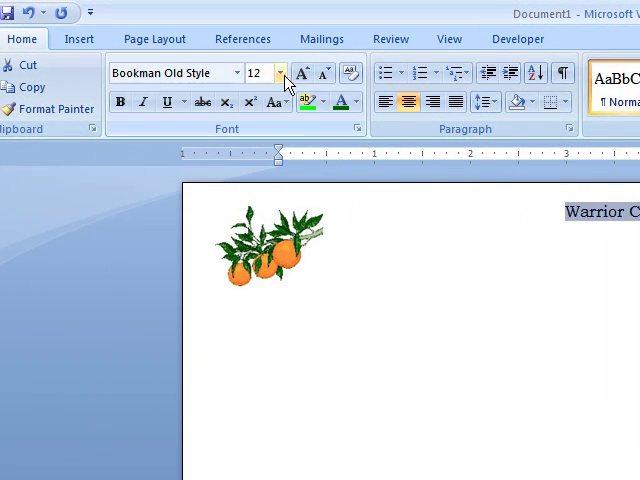
click(288, 72)
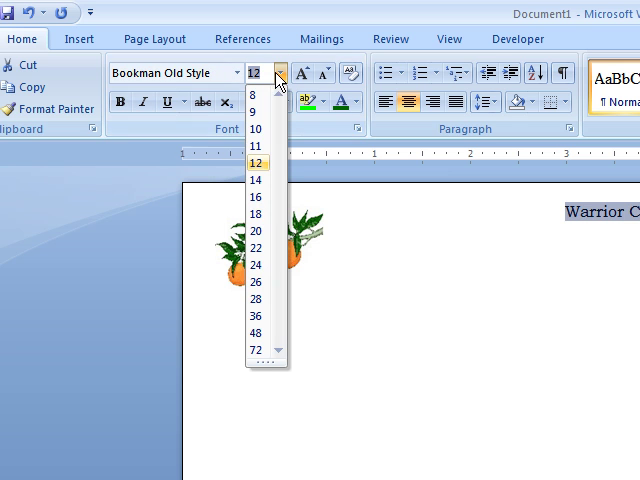
mouse_move(256, 318)
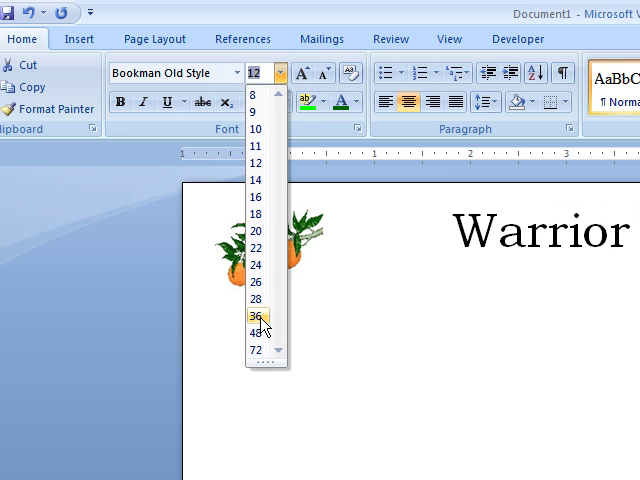
click(258, 316)
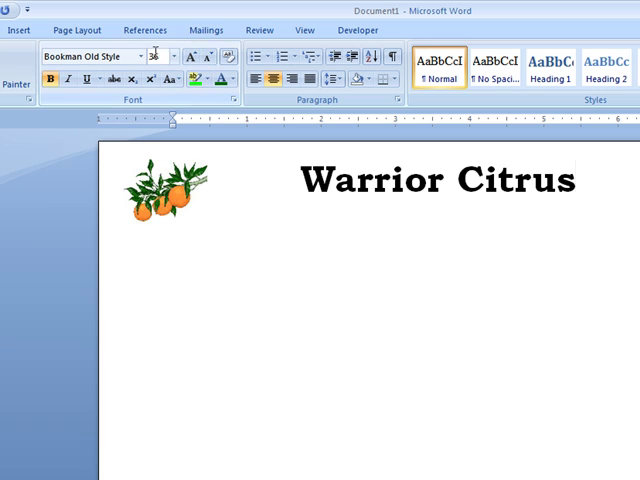
click(178, 56)
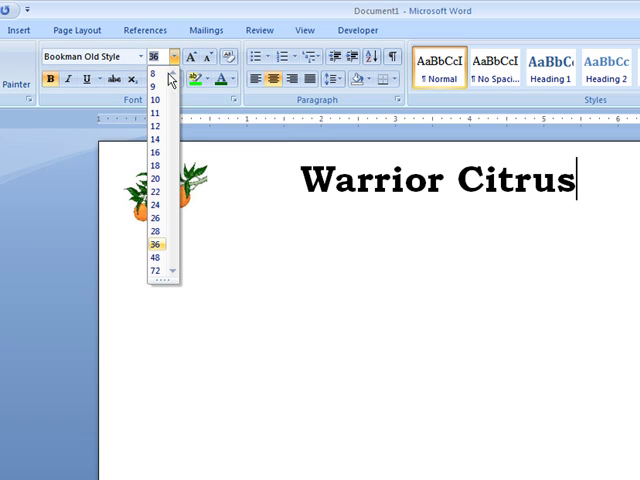
click(156, 100)
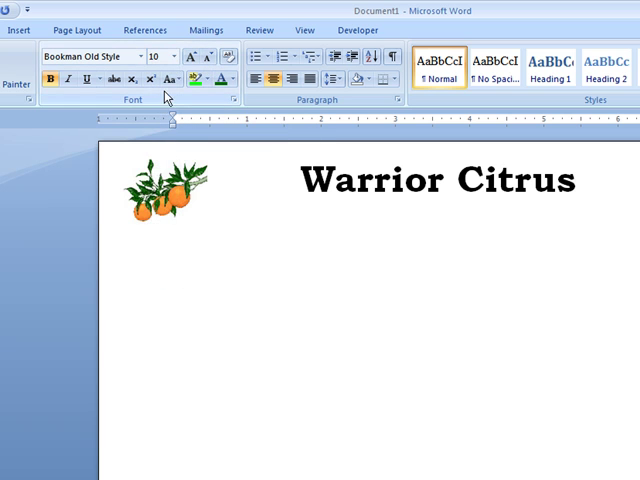
mouse_move(608, 196)
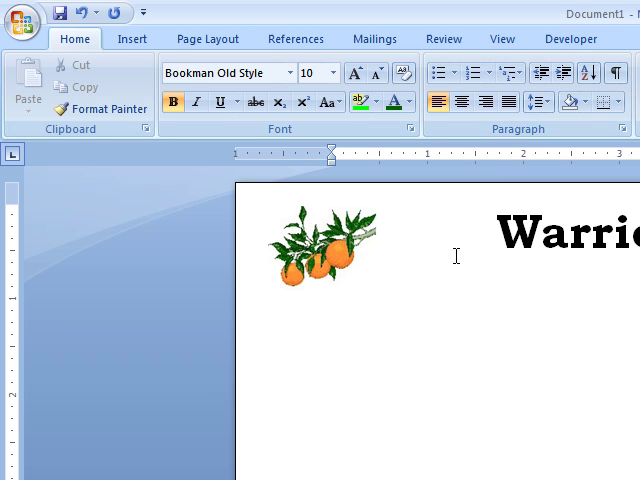
mouse_move(448, 222)
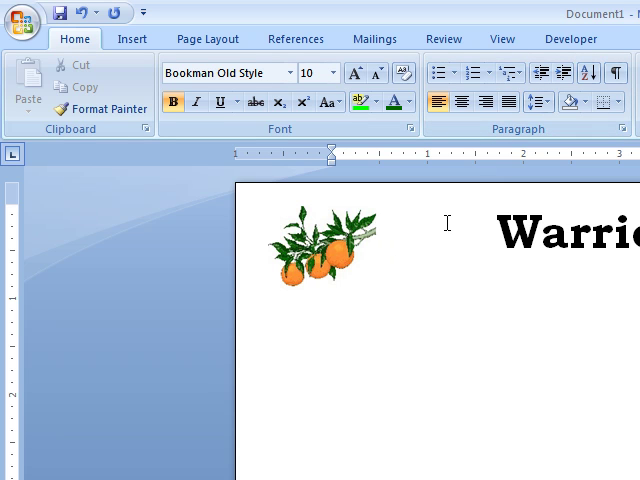
click(396, 268)
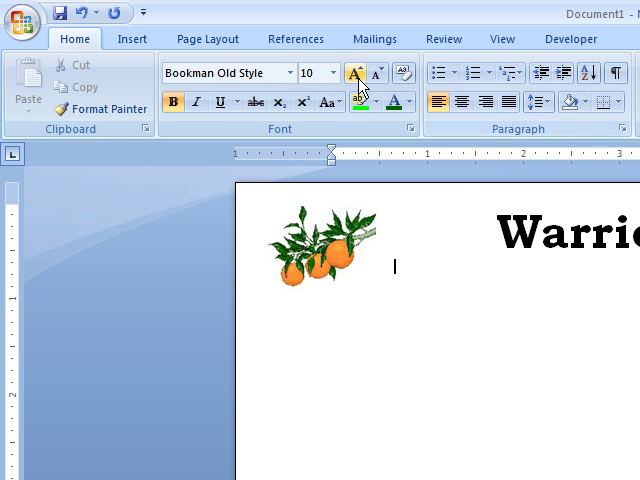
click(290, 72)
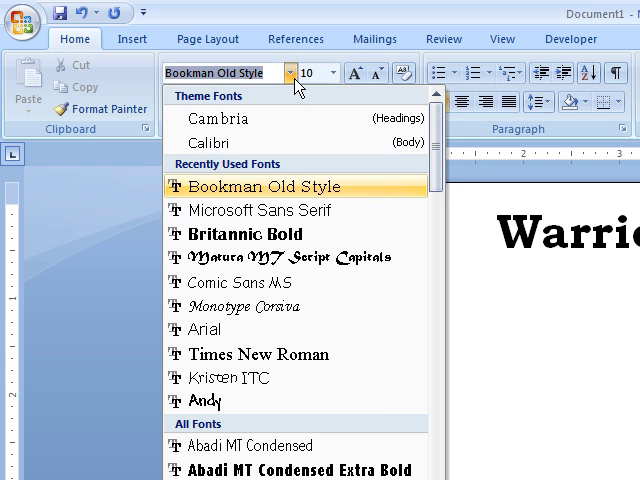
mouse_move(258, 354)
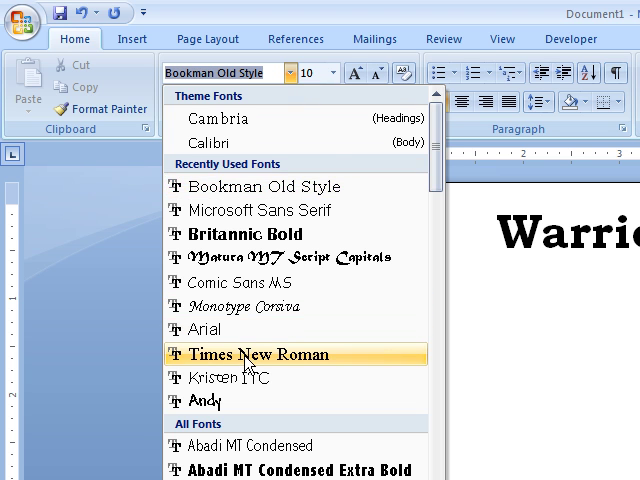
click(252, 356)
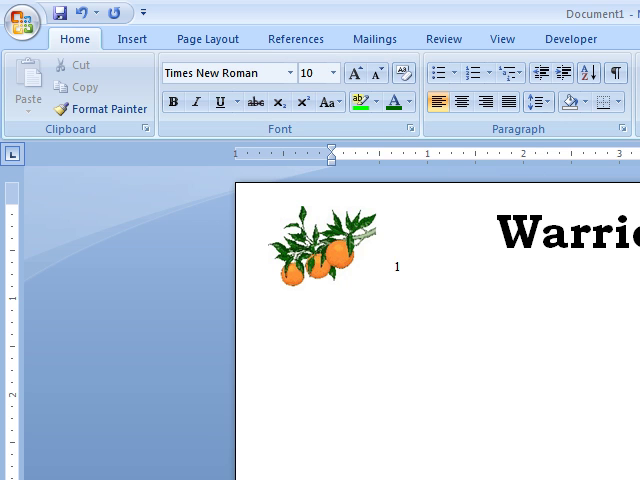
text(2101)
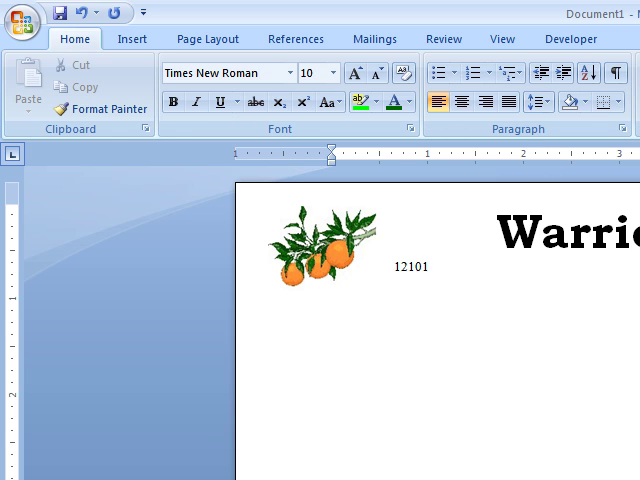
mouse_move(544, 160)
text(120)
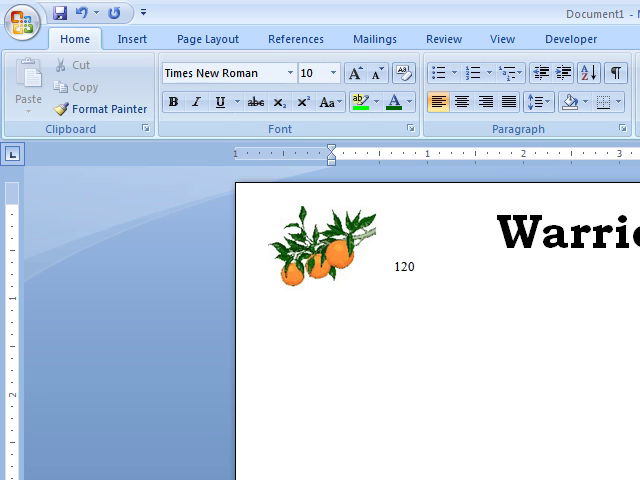
text(1 S)
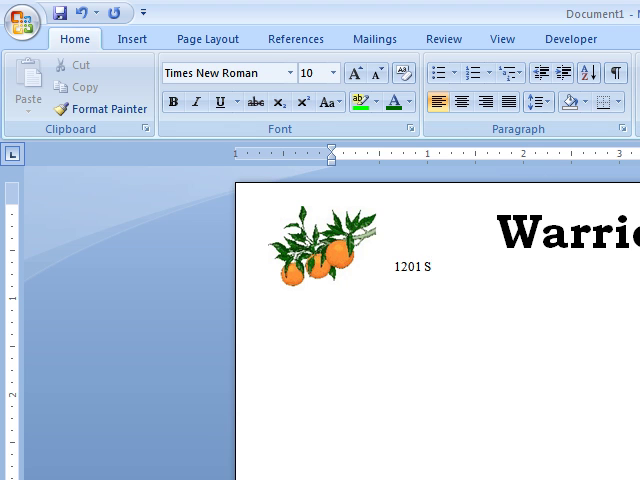
text(ceni)
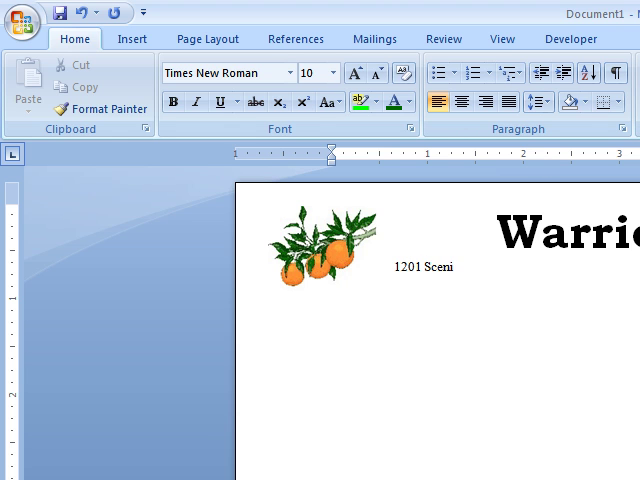
text(c Hwy. North)
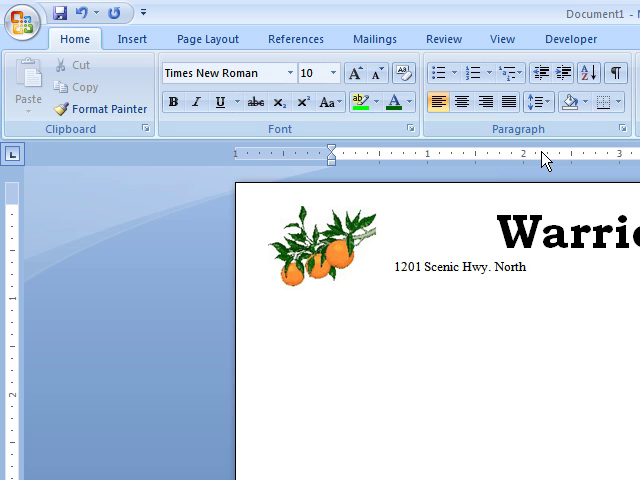
Bring up the Paragraph dialog for the address line from the Home ribbon launcher.
click(512, 268)
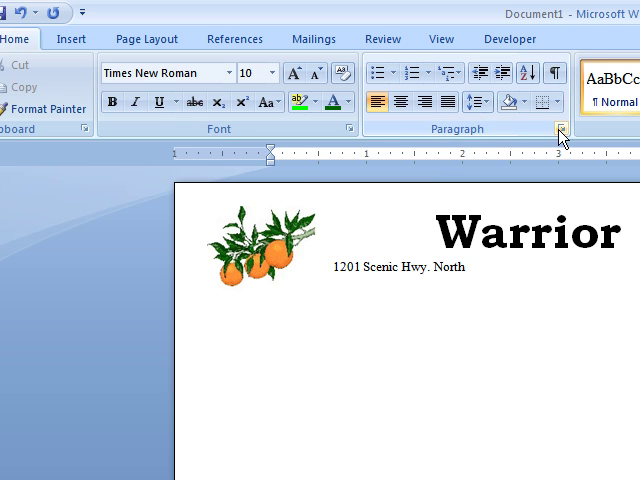
click(562, 128)
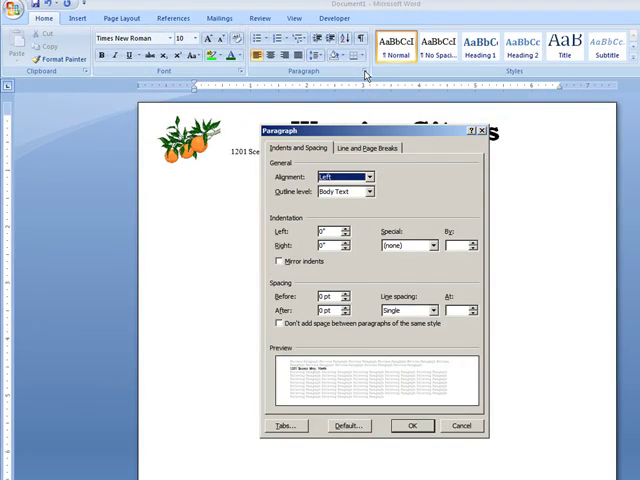
mouse_move(368, 82)
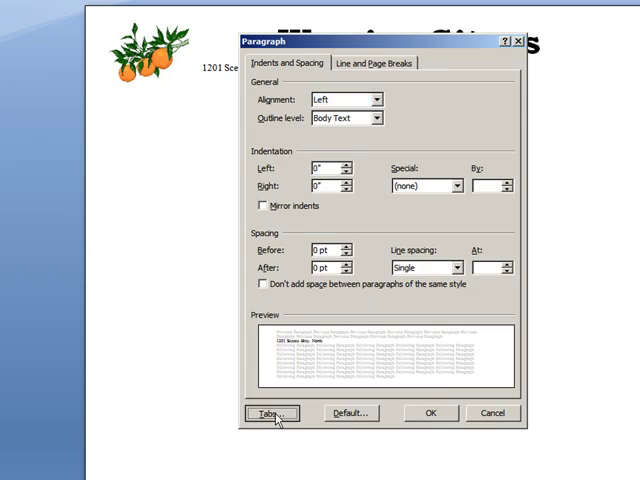
In Tabs, set a right-aligned tab stop at 6 inches and confirm.
click(268, 412)
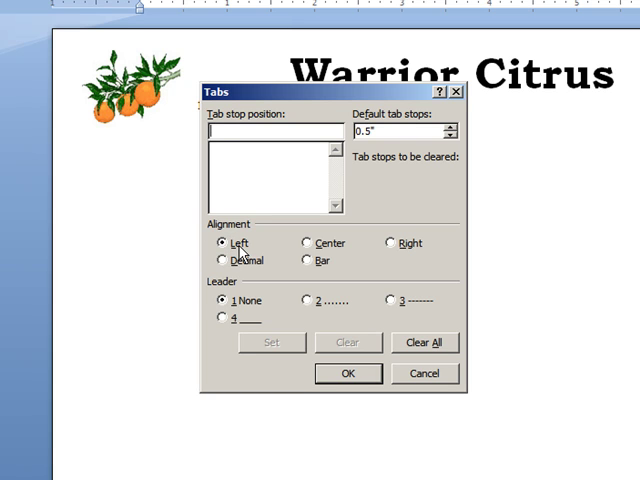
click(390, 244)
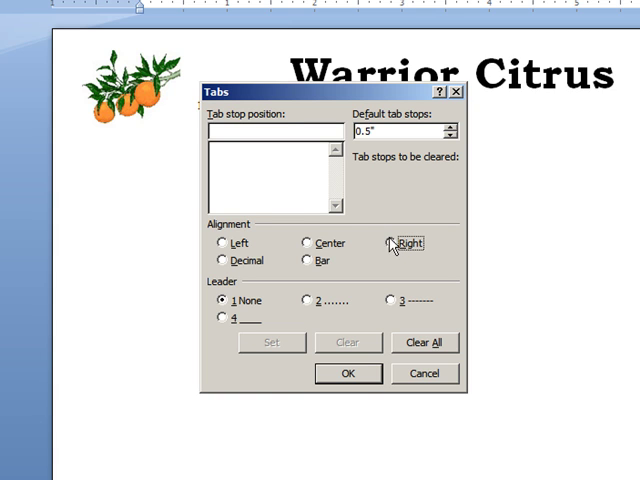
click(392, 244)
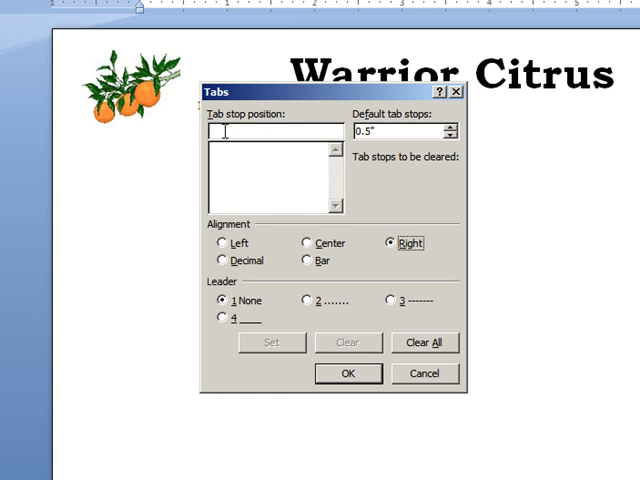
text(6)
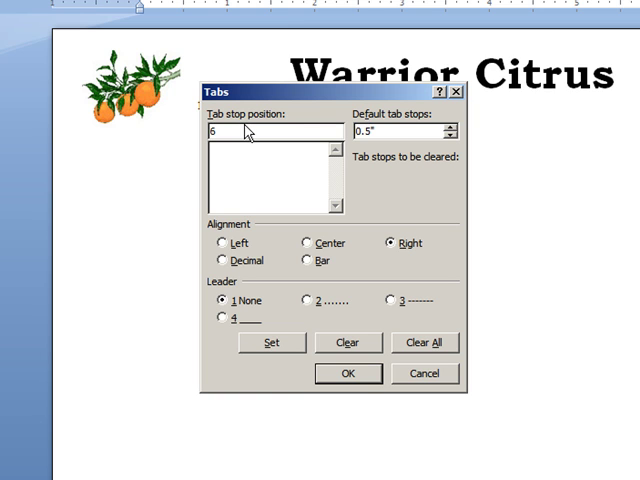
mouse_move(248, 198)
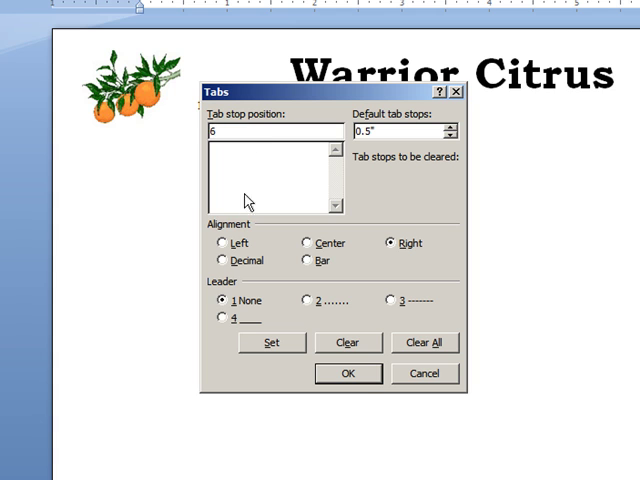
mouse_move(224, 308)
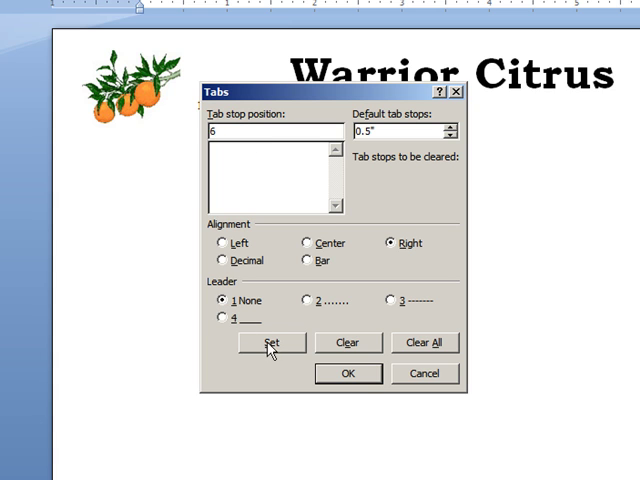
mouse_move(378, 146)
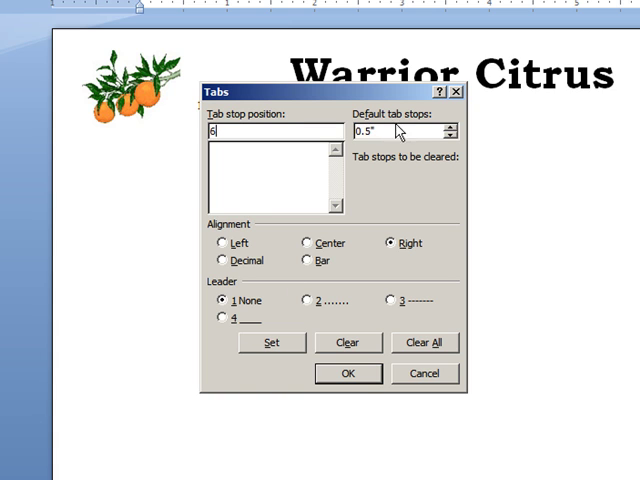
mouse_move(304, 366)
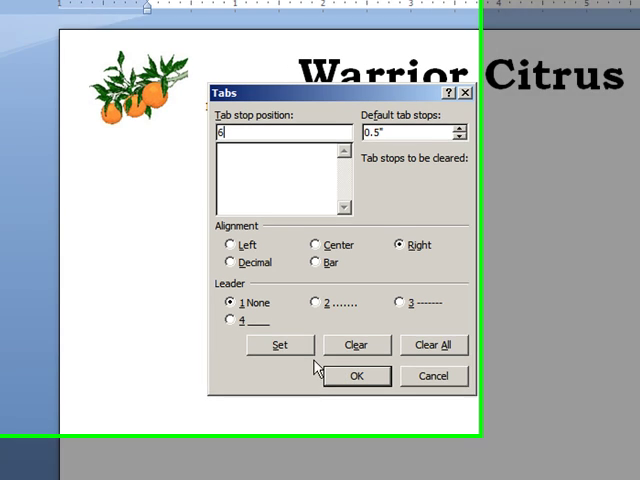
click(280, 344)
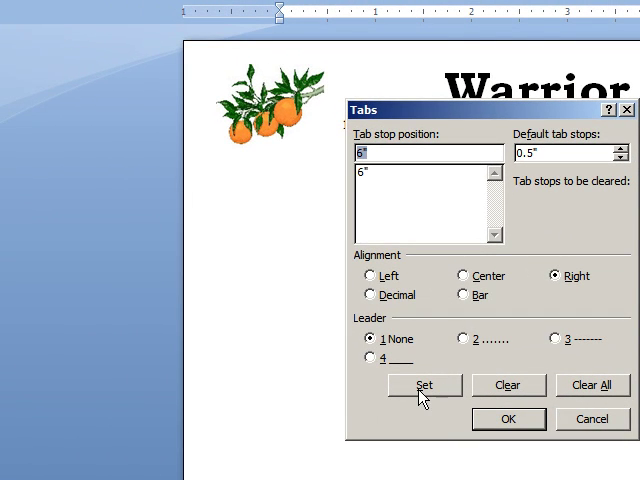
click(508, 420)
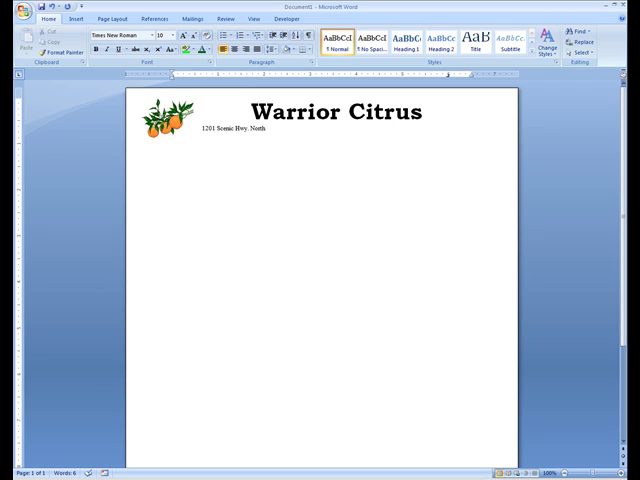
click(478, 128)
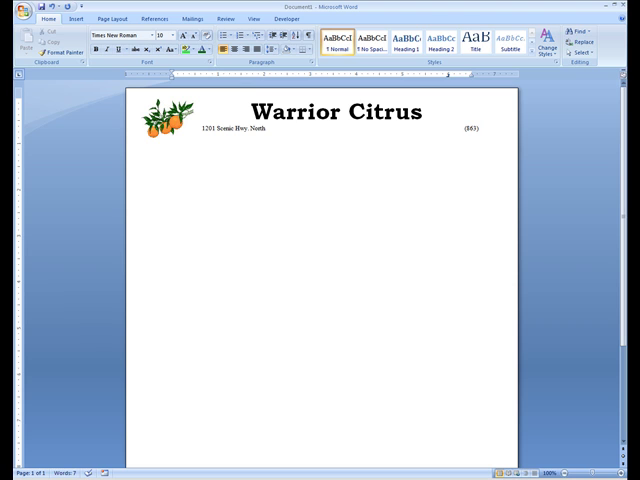
text(638-)
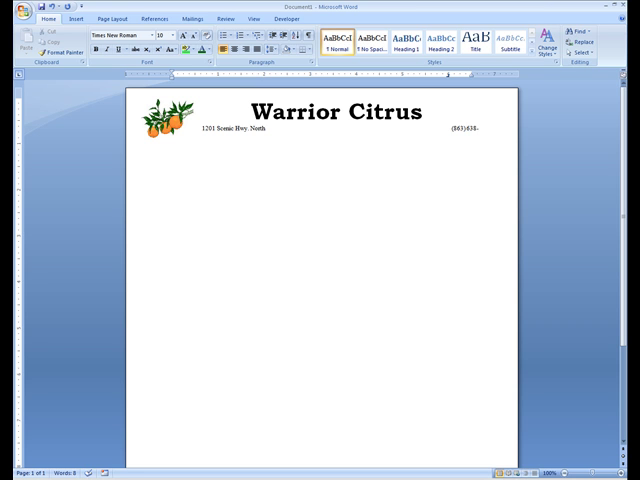
text(1431)
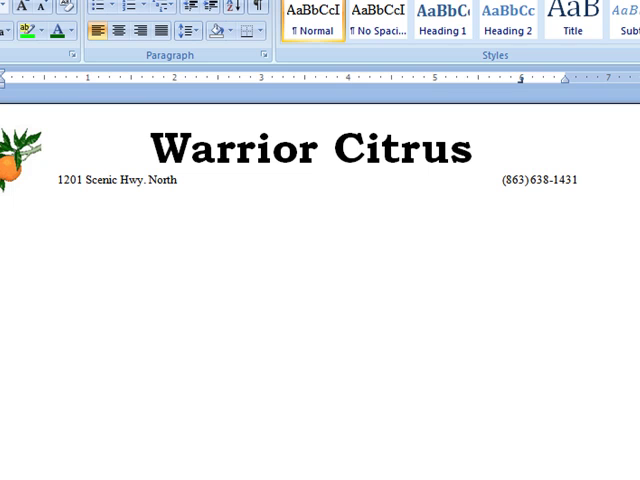
text(Bab)
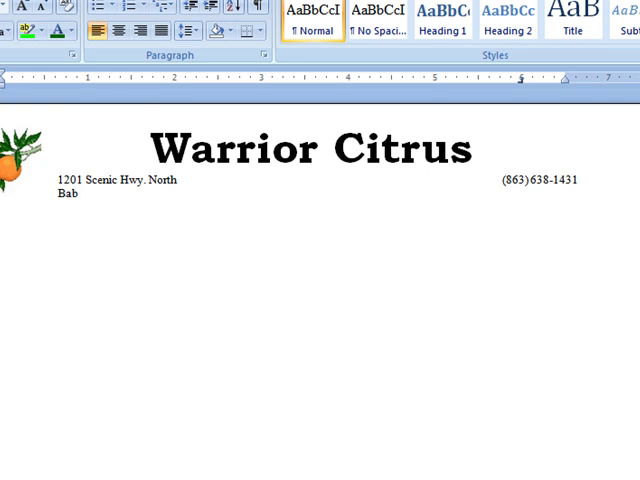
text(son Park, FL)
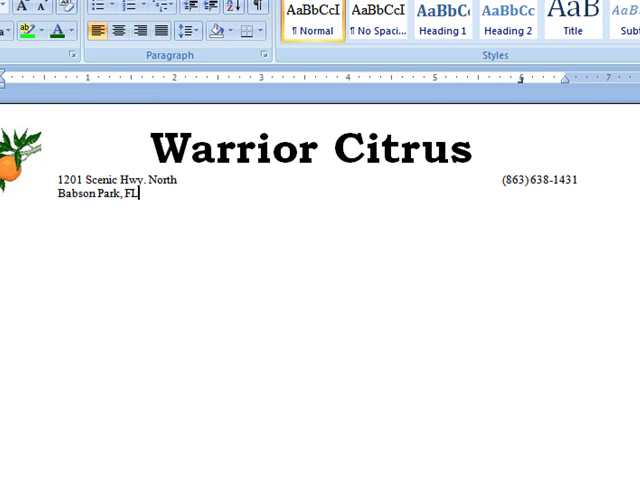
text(33827)
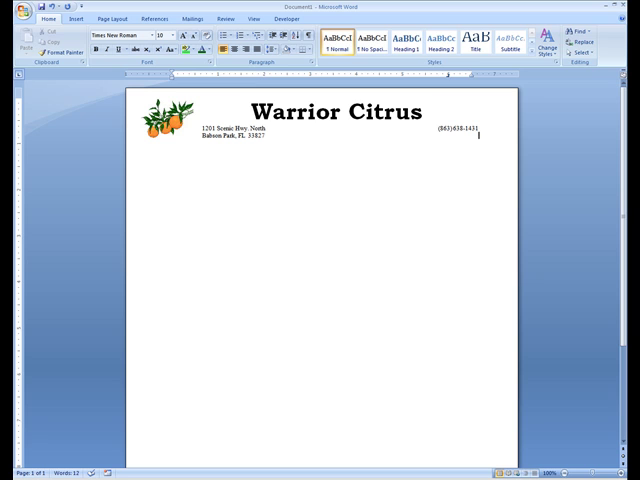
text(FAX)
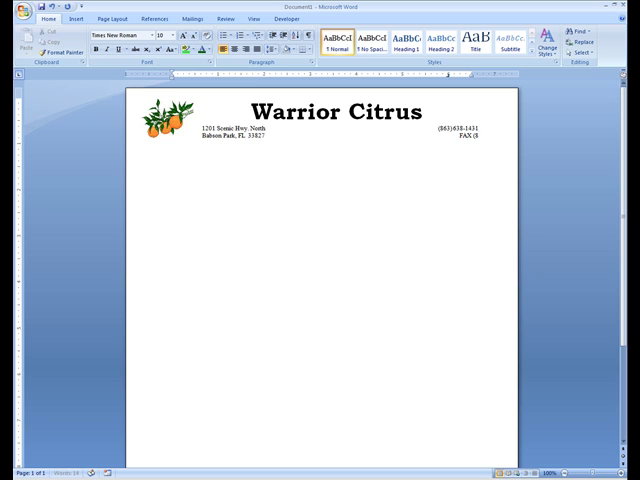
text((863) 638-2823)
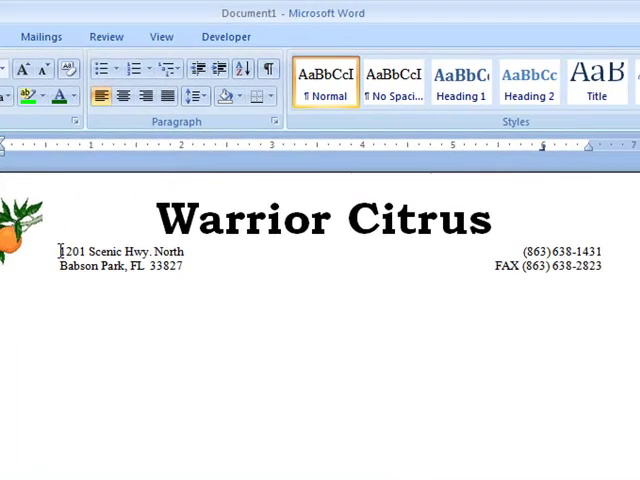
Give both address lines a right-aligned tab stop at 5.5 inches for the phone and fax.
drag(56, 252, 604, 268)
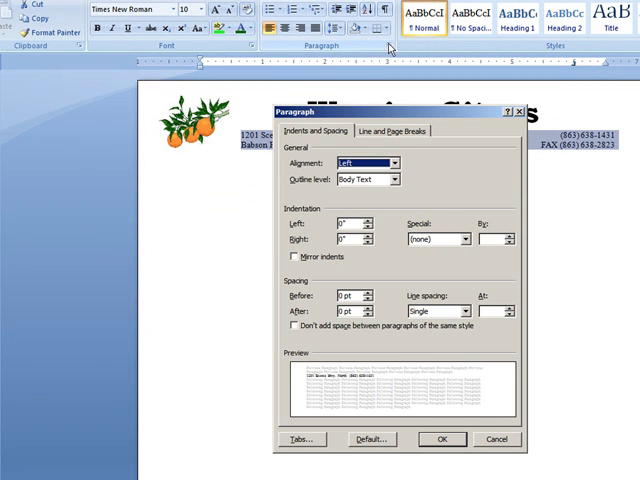
click(302, 440)
text(5.5)
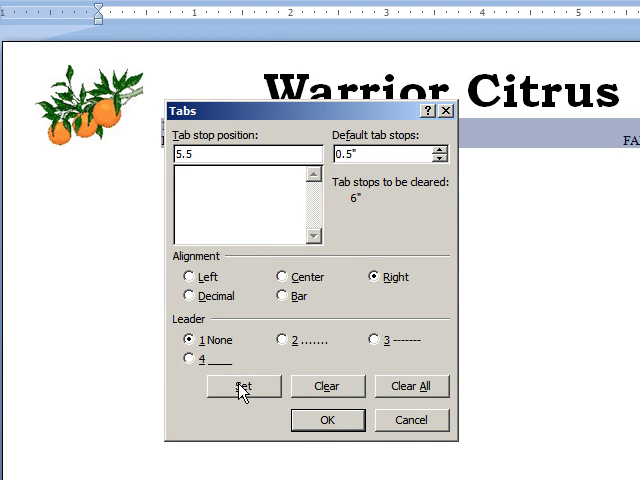
click(328, 420)
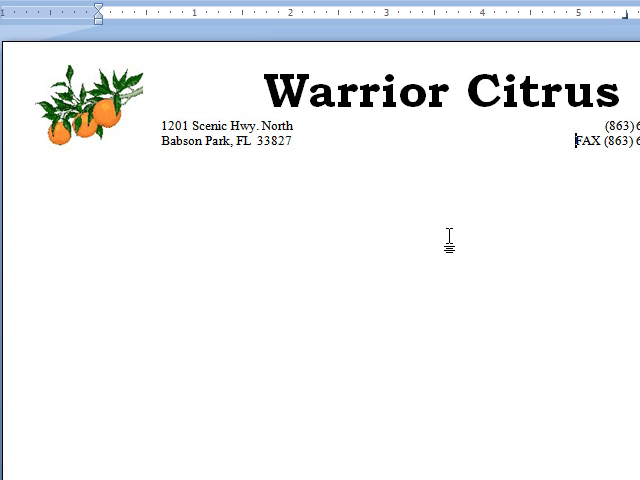
mouse_move(334, 188)
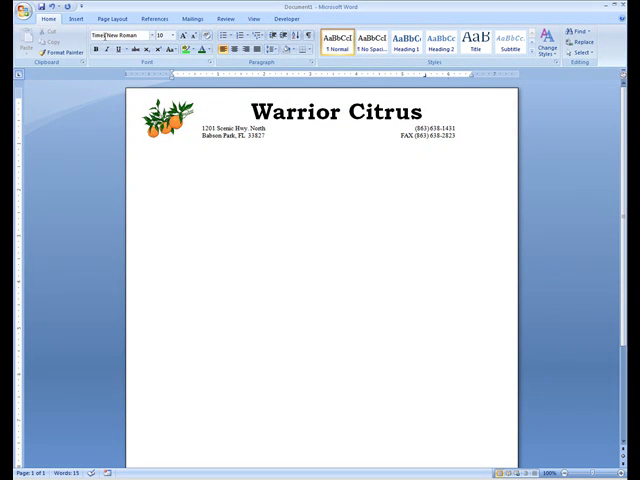
Draw a horizontal line shape across the page beneath the Warrior Citrus address block.
click(76, 18)
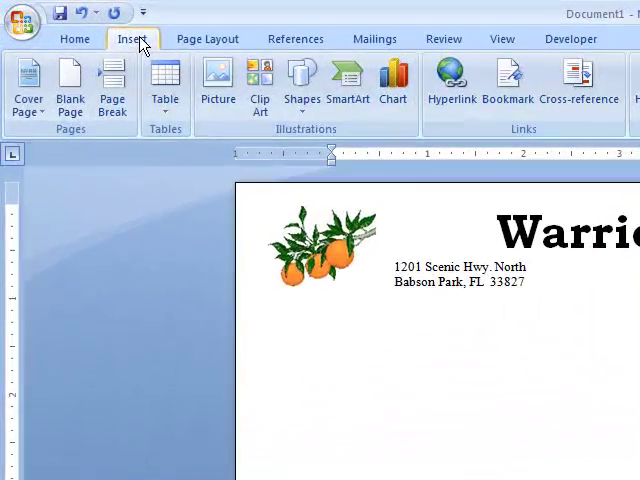
mouse_move(302, 80)
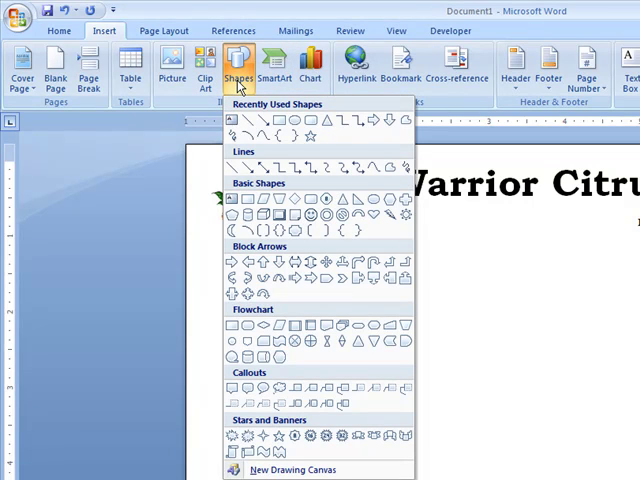
mouse_move(258, 310)
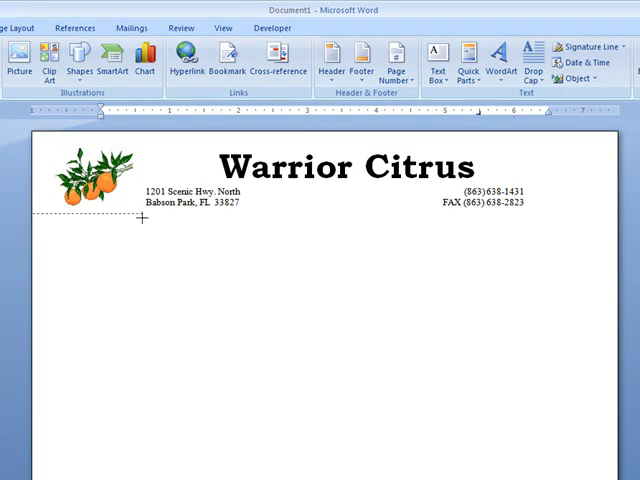
mouse_move(332, 228)
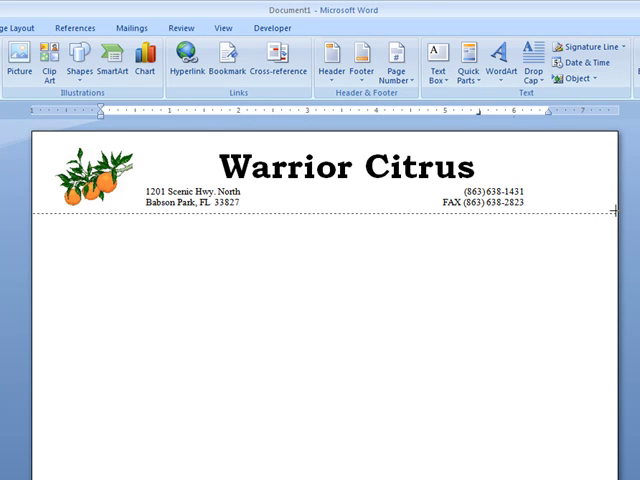
click(320, 210)
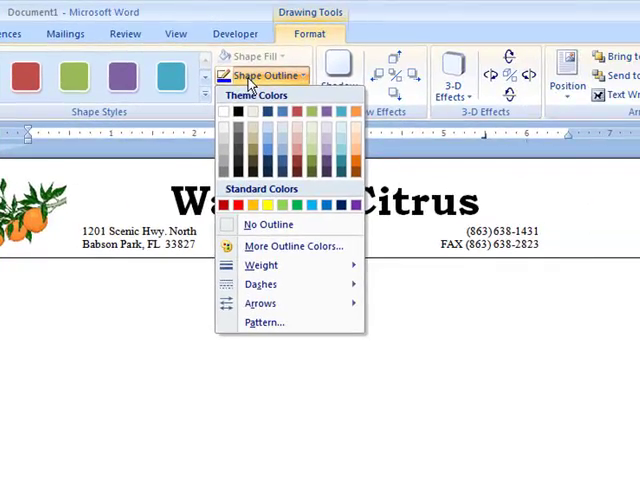
mouse_move(308, 34)
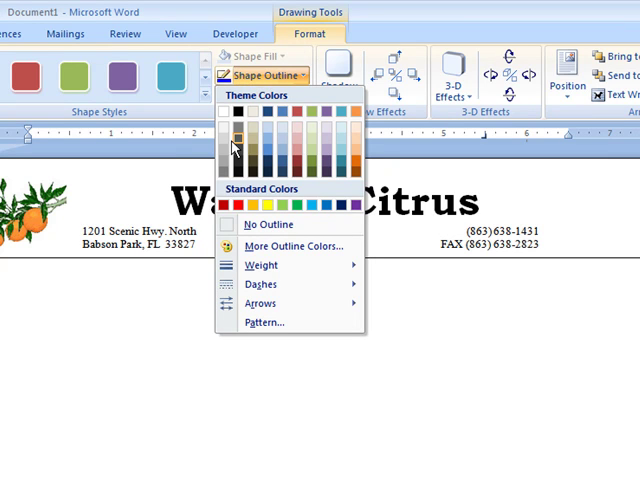
mouse_move(296, 156)
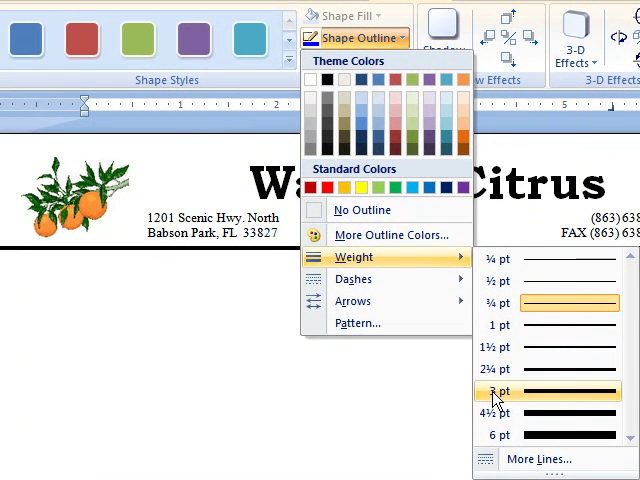
Make the separator line a black rule with 3 pt weight.
click(500, 392)
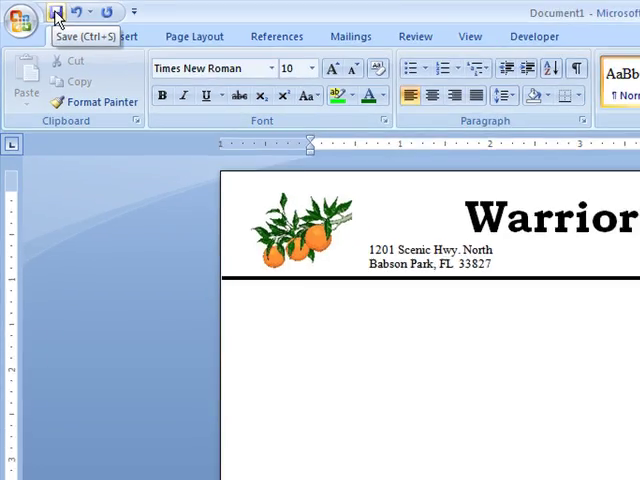
Save the letterhead as Warrior Citrus.docx in the 2011 Spring folder.
click(40, 12)
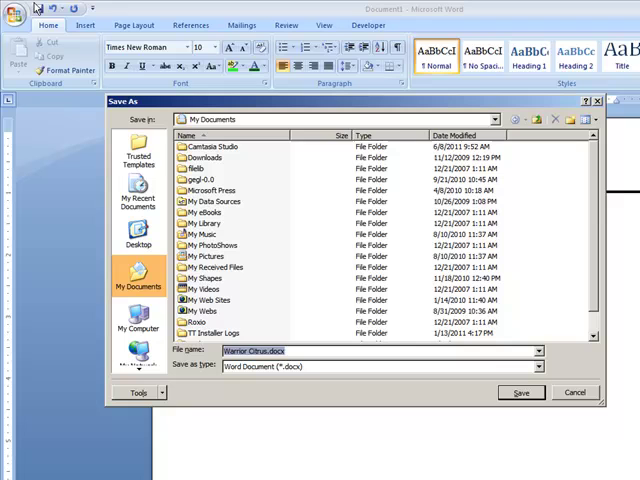
click(136, 324)
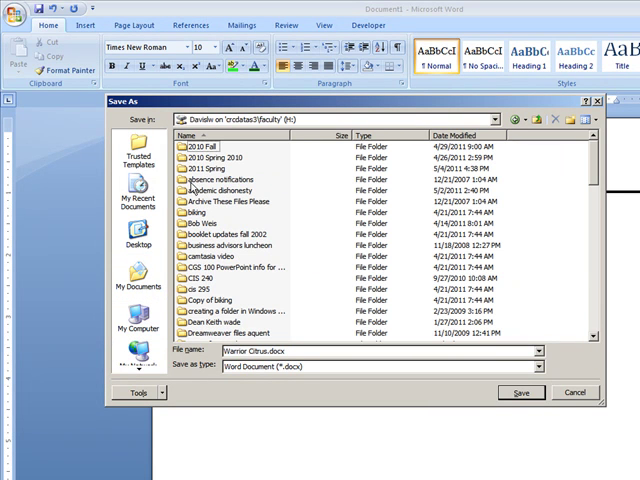
double_click(212, 168)
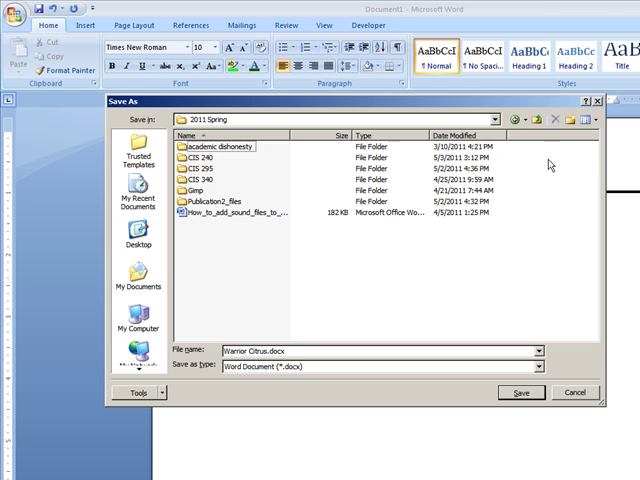
mouse_move(584, 218)
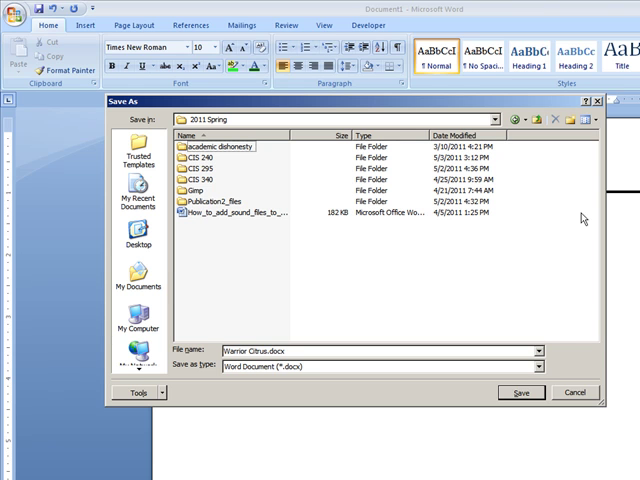
click(520, 392)
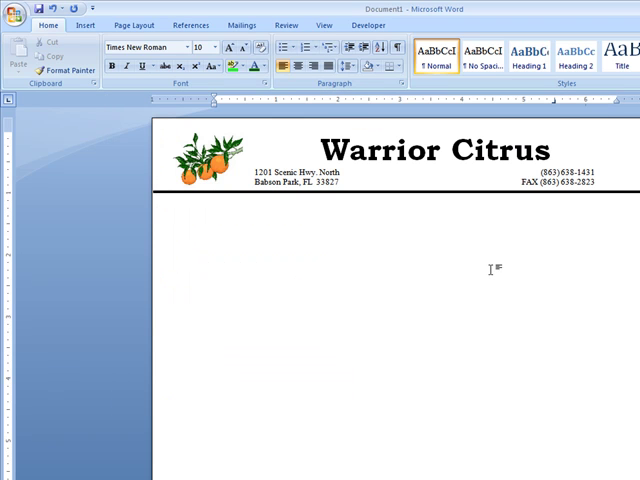